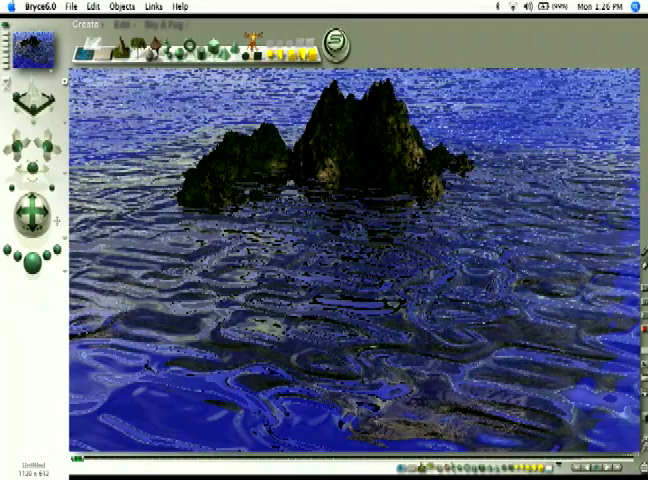
# Switch from the Create palette to the Sky & Fog palette to show the sky presets
pyautogui.click(170, 25)
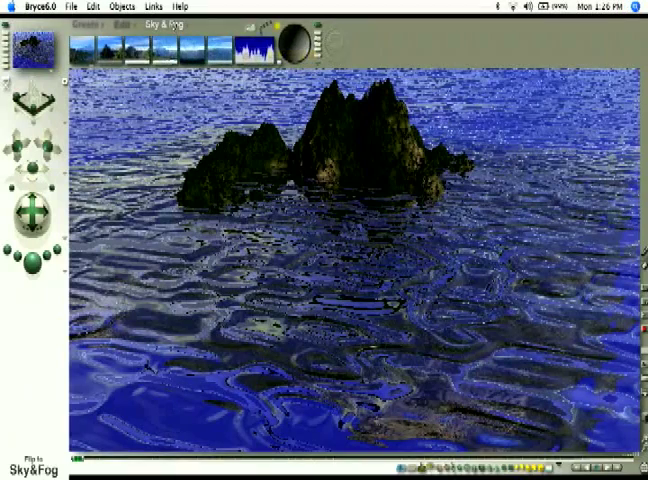